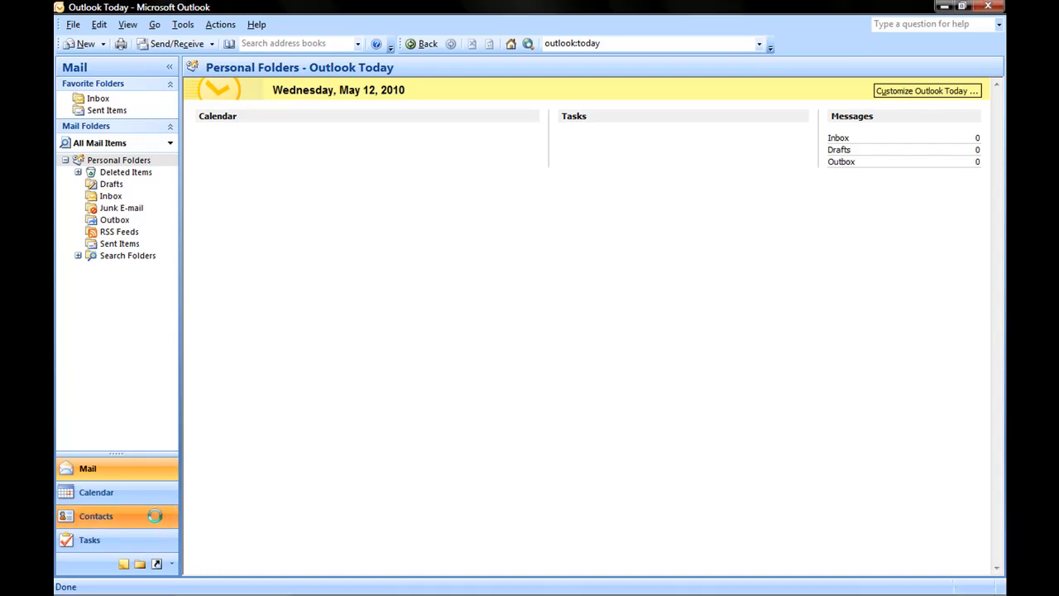
# Step: Switch to the Contacts folder and show the File menu's Import and Export entry
pyautogui.click(96, 516)
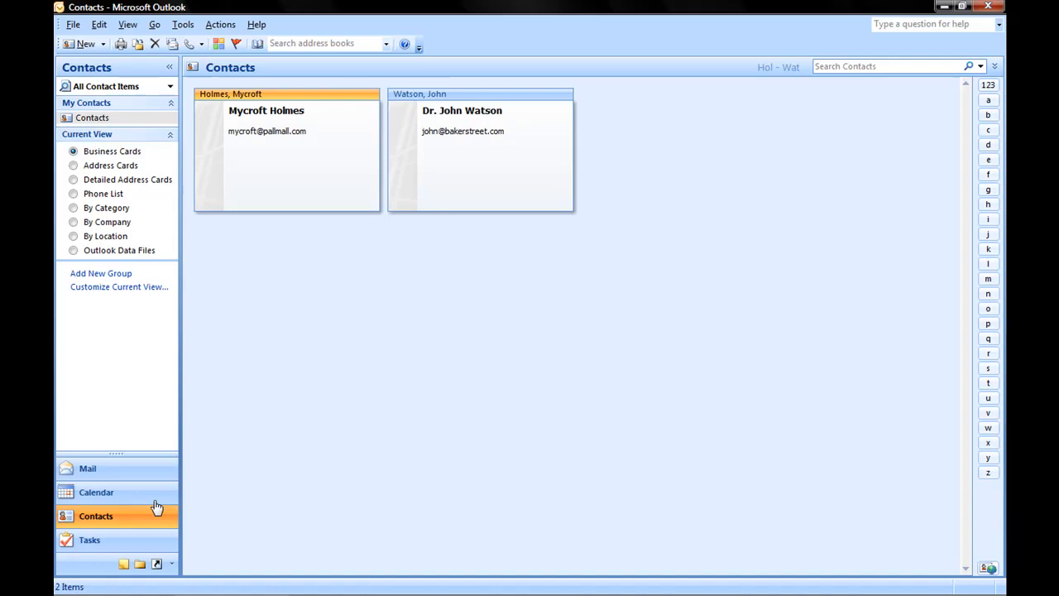
pyautogui.moveTo(239, 294)
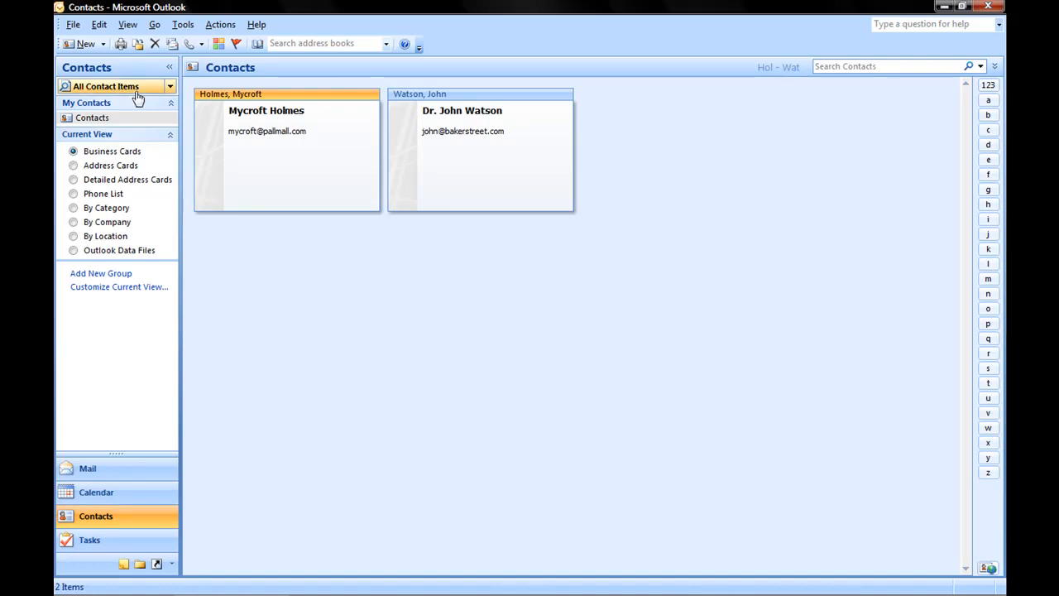
pyautogui.click(73, 25)
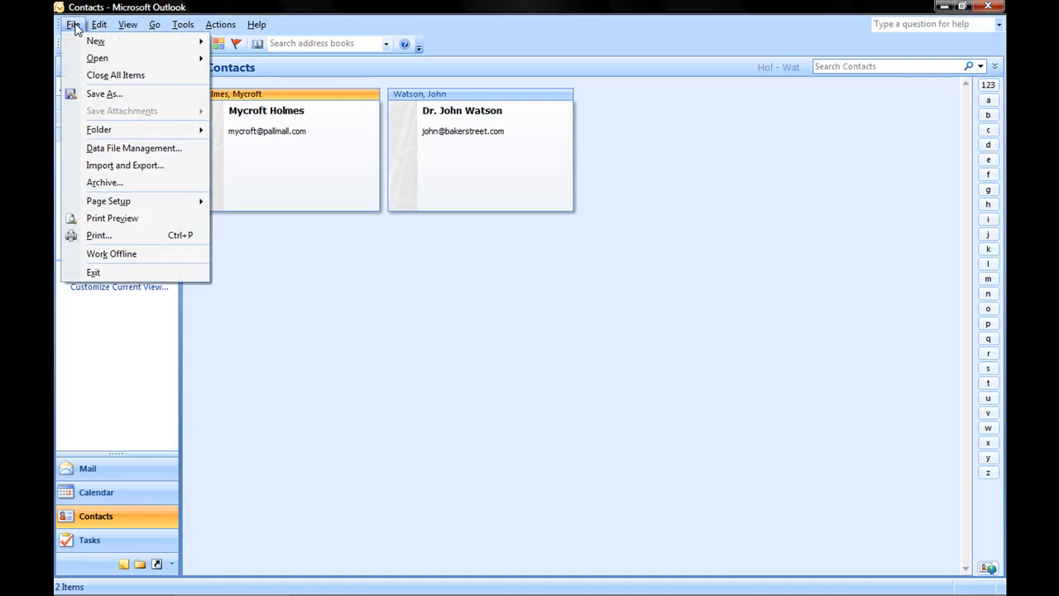
pyautogui.moveTo(126, 166)
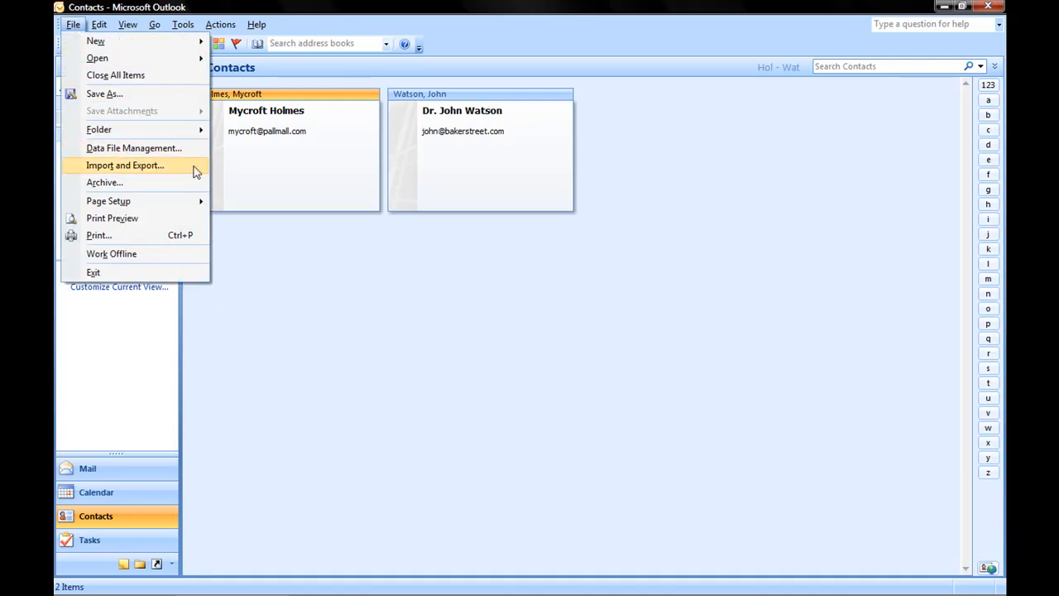
# Step: Export to a file in Comma Separated Values (Windows) format from the Contacts folder
pyautogui.click(126, 165)
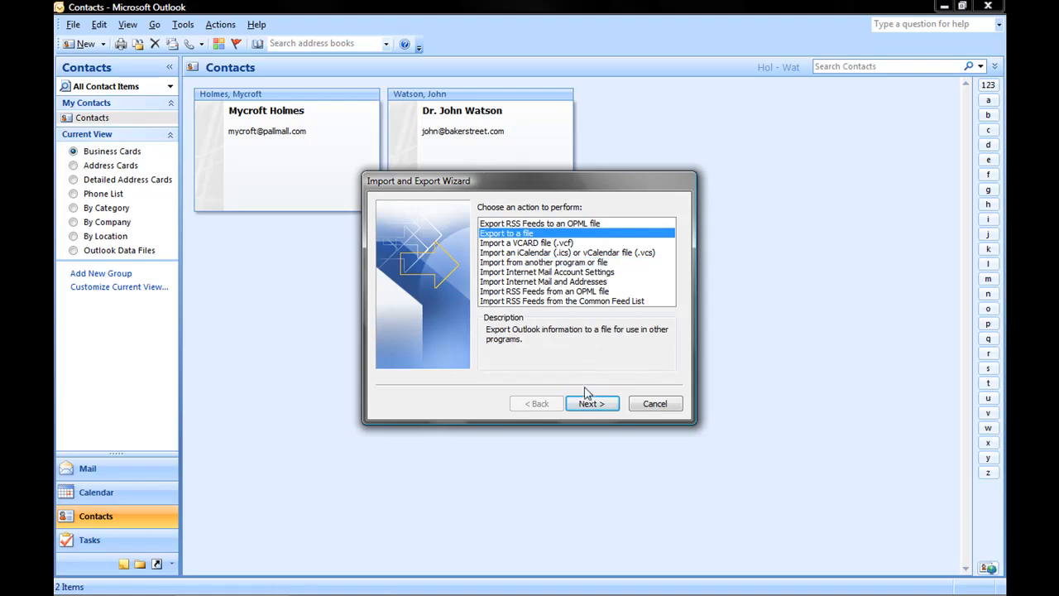
pyautogui.click(590, 403)
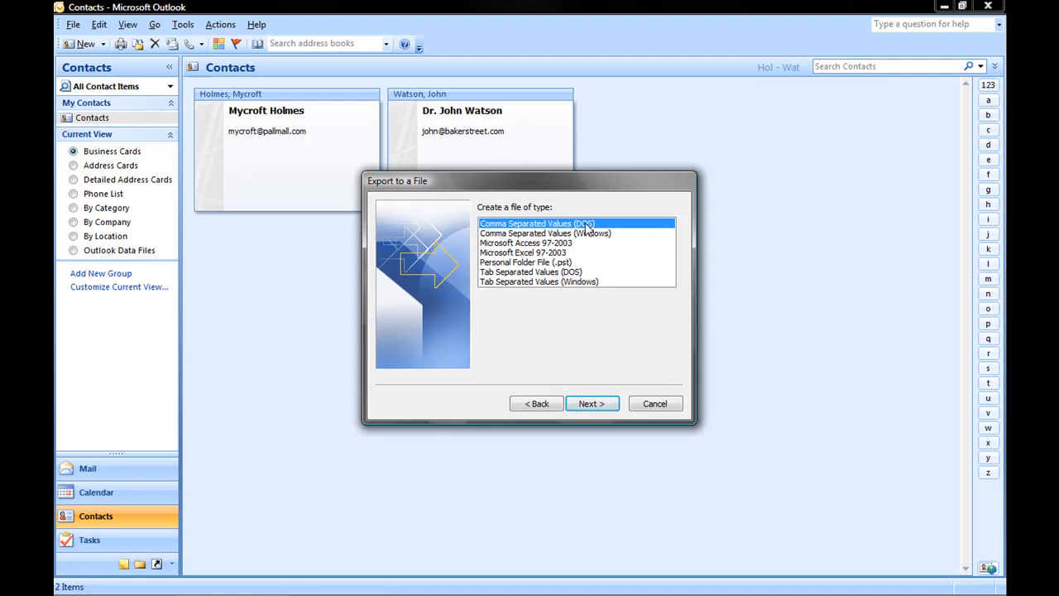
pyautogui.moveTo(608, 231)
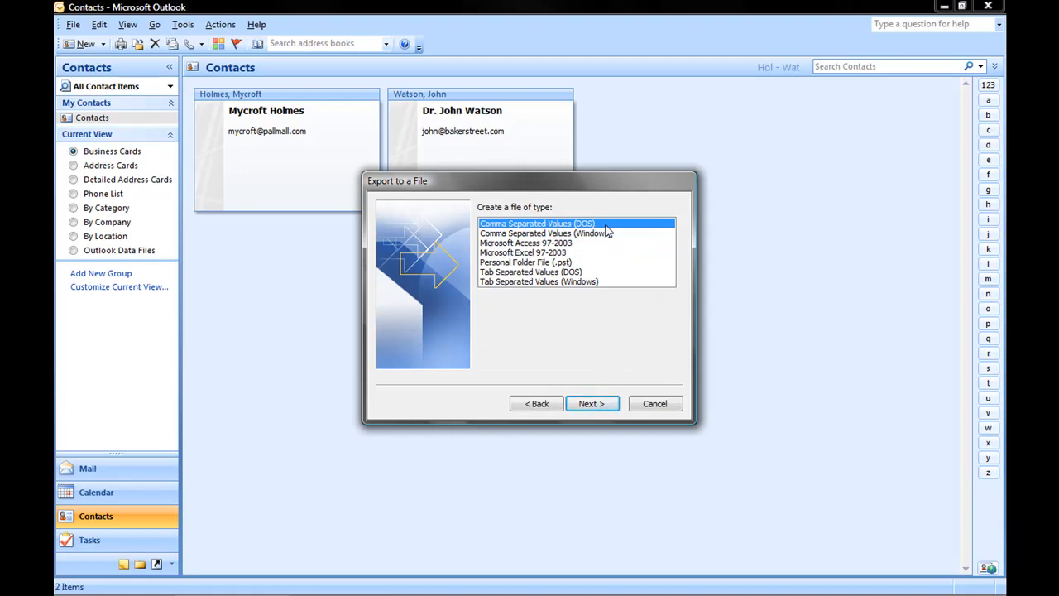
pyautogui.click(592, 404)
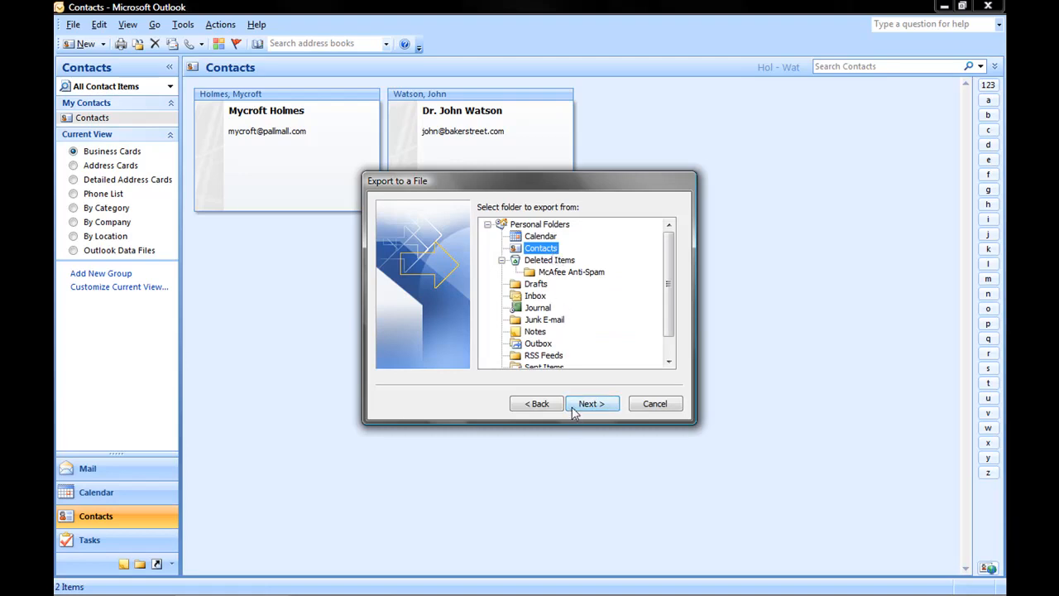
pyautogui.click(591, 403)
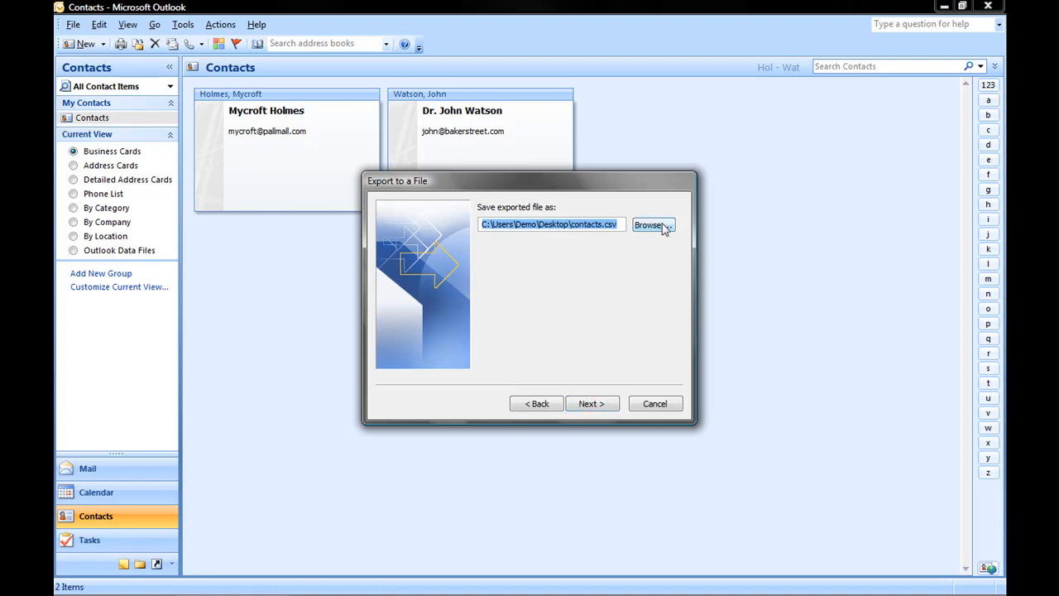
# Step: Save the export as contacts.csv on the Desktop and run it to completion
pyautogui.click(652, 225)
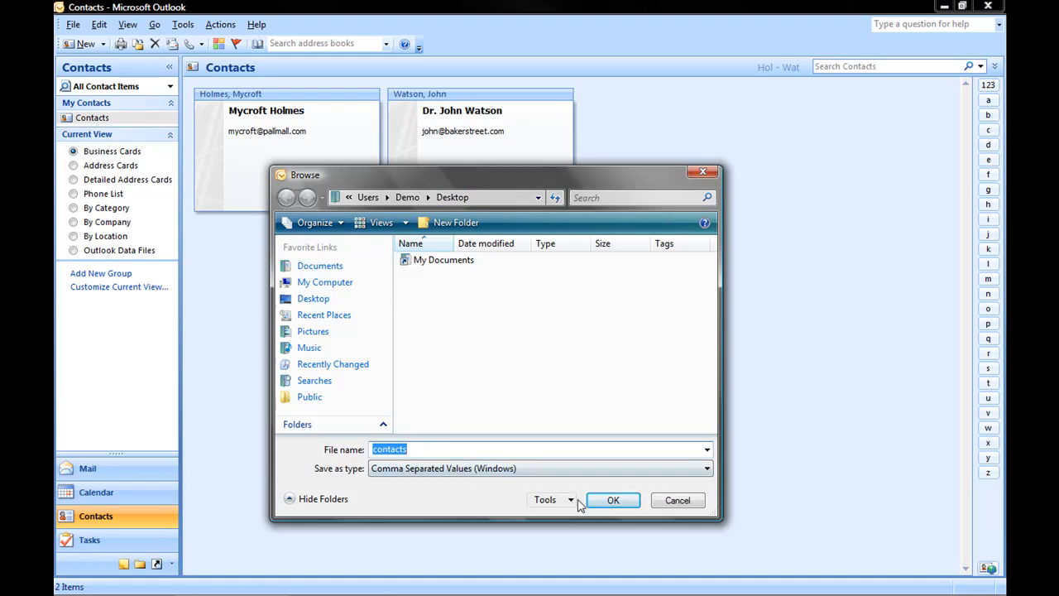
pyautogui.click(612, 499)
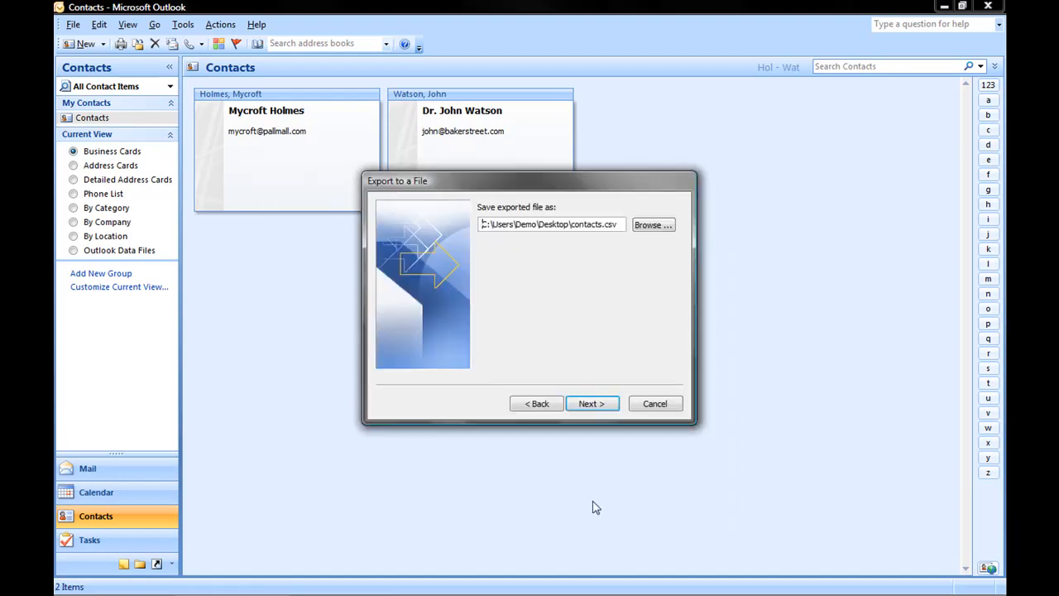
pyautogui.moveTo(593, 403)
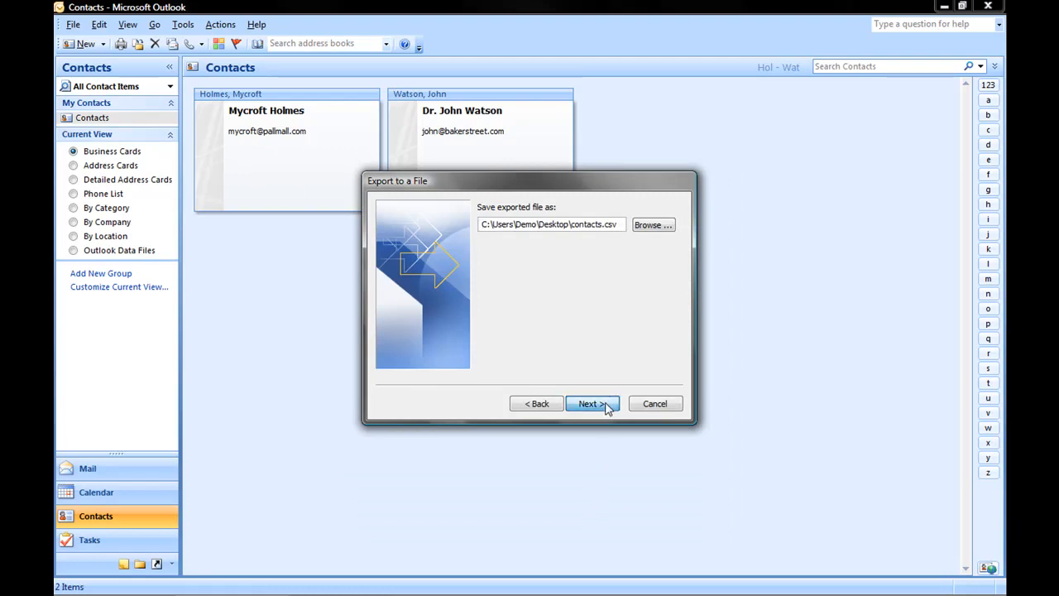
pyautogui.click(589, 404)
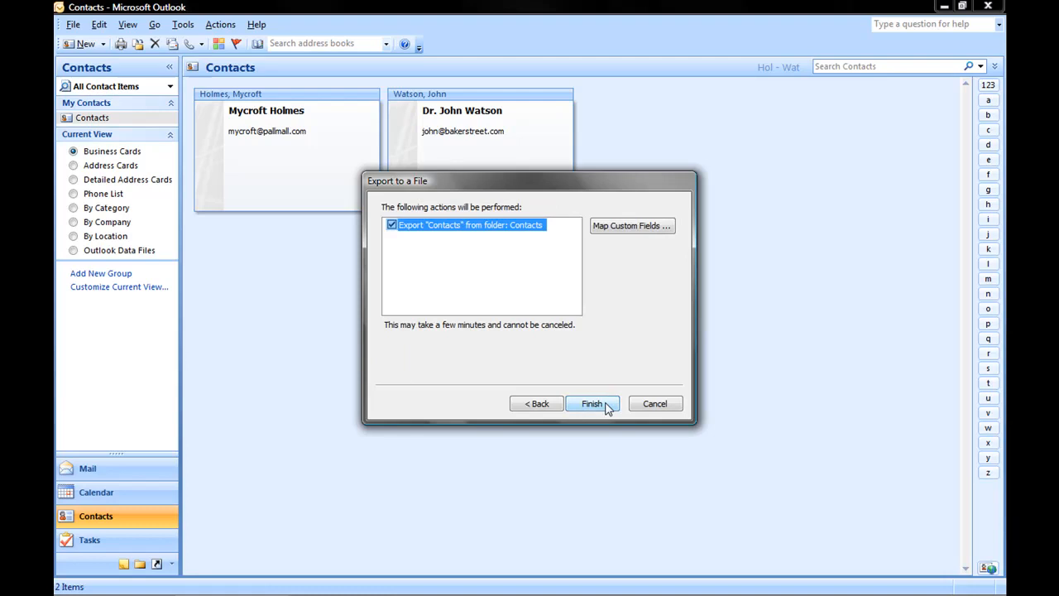
pyautogui.click(592, 403)
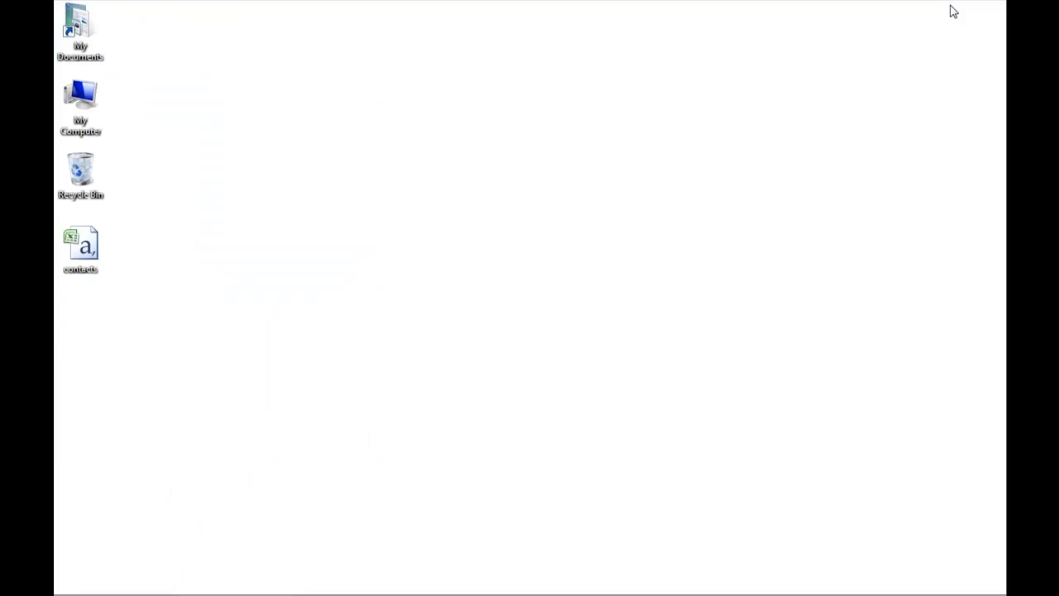
pyautogui.moveTo(121, 265)
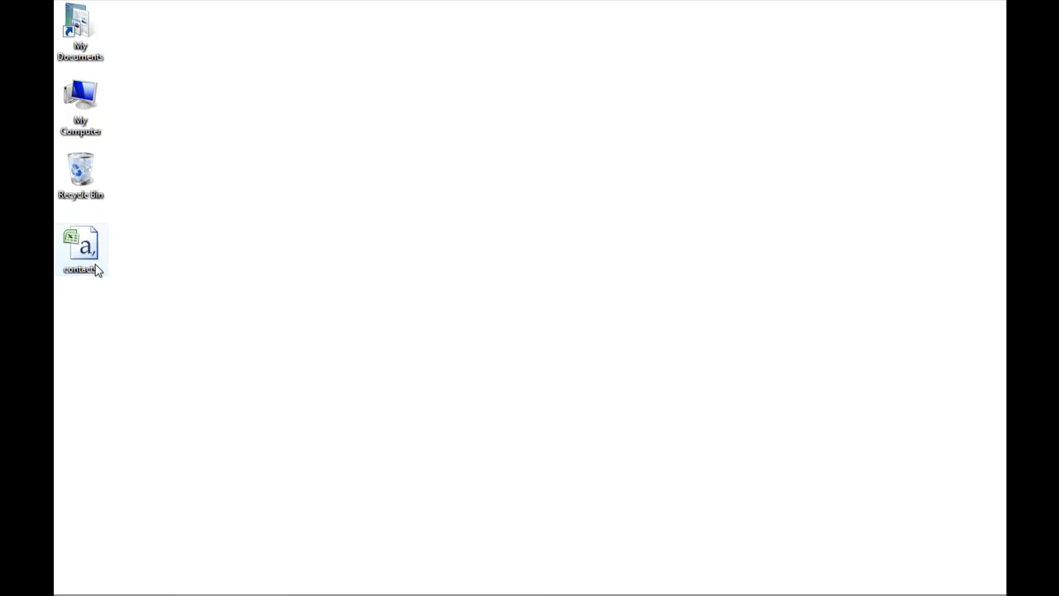
# Step: Launch contacts.csv from the desktop so it loads in Excel
pyautogui.doubleClick(79, 248)
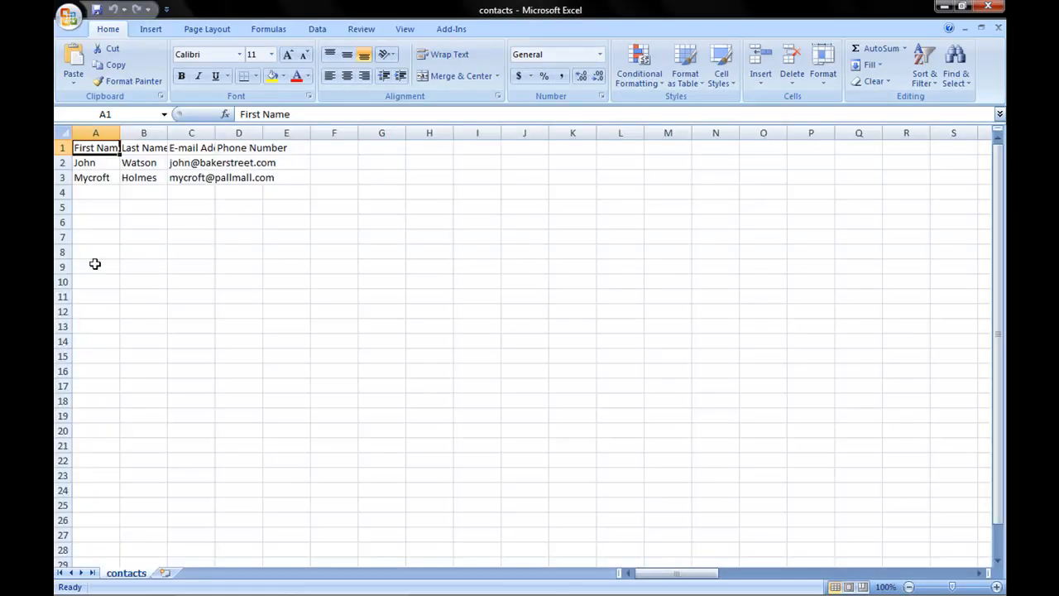
pyautogui.moveTo(238, 188)
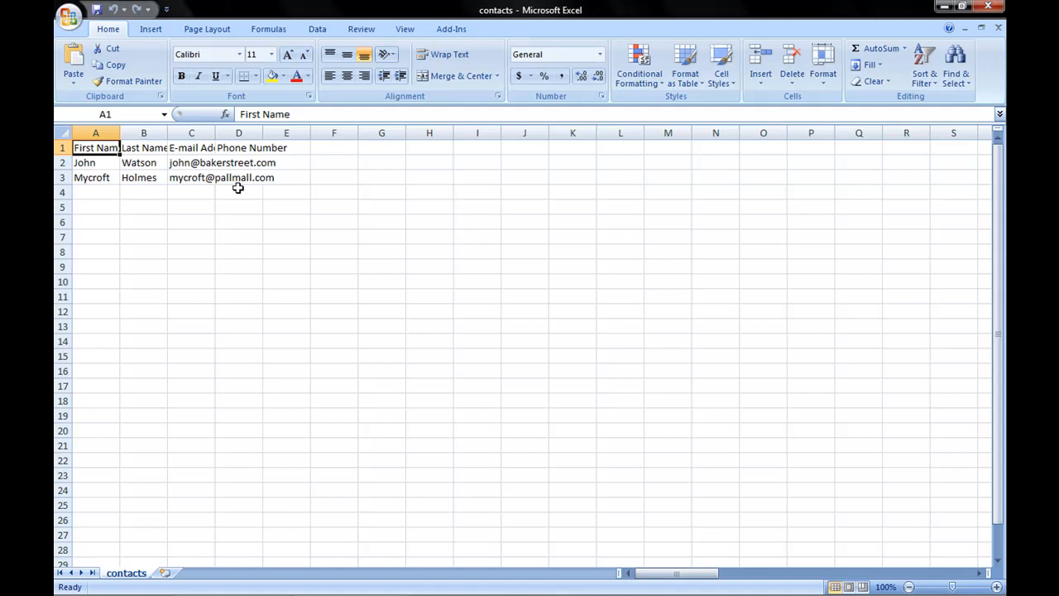
pyautogui.moveTo(205, 181)
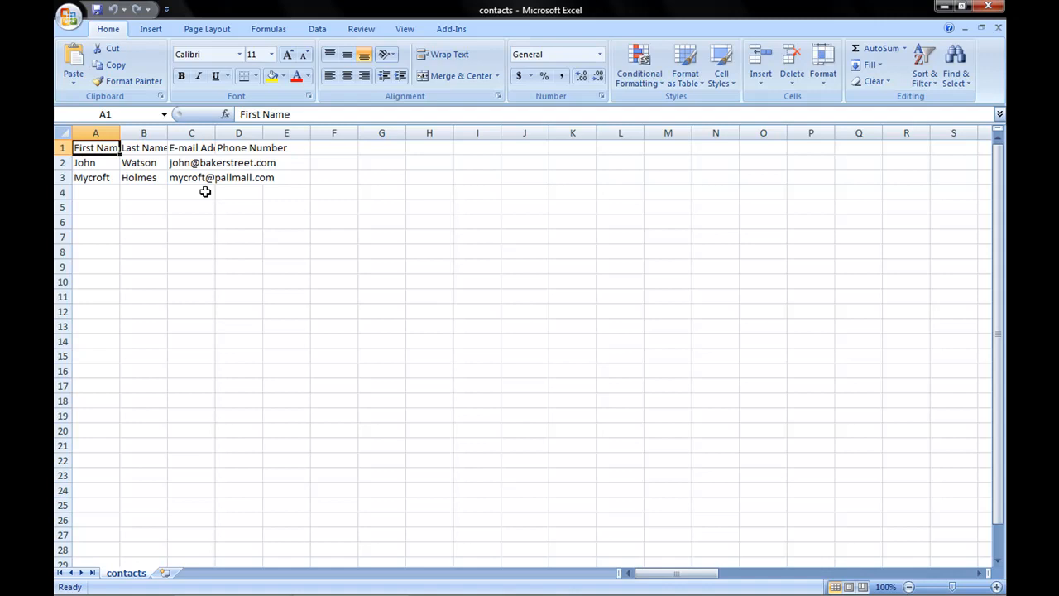
pyautogui.moveTo(96, 132)
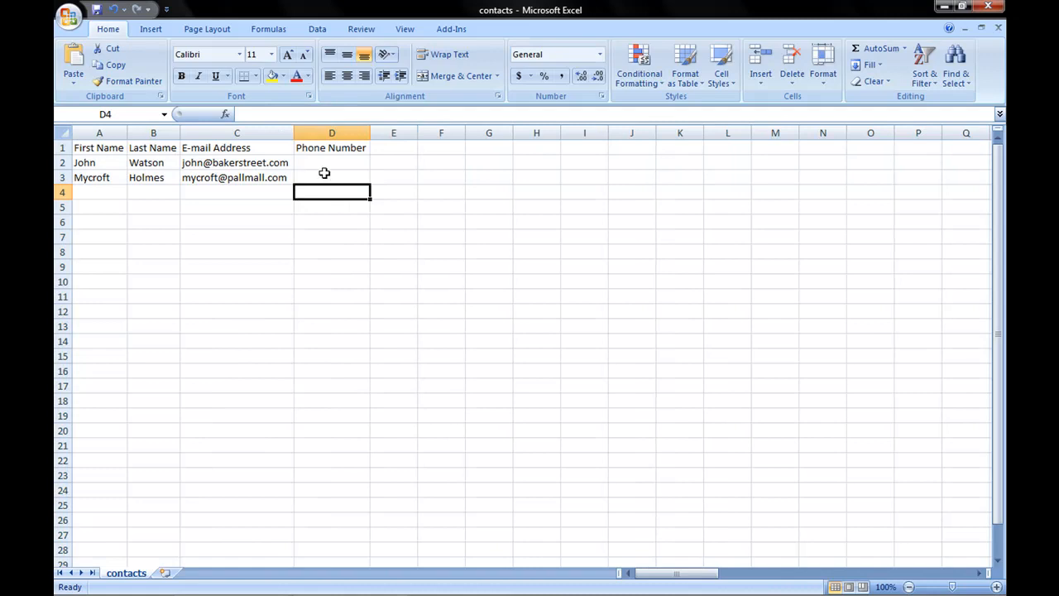
pyautogui.moveTo(287, 175)
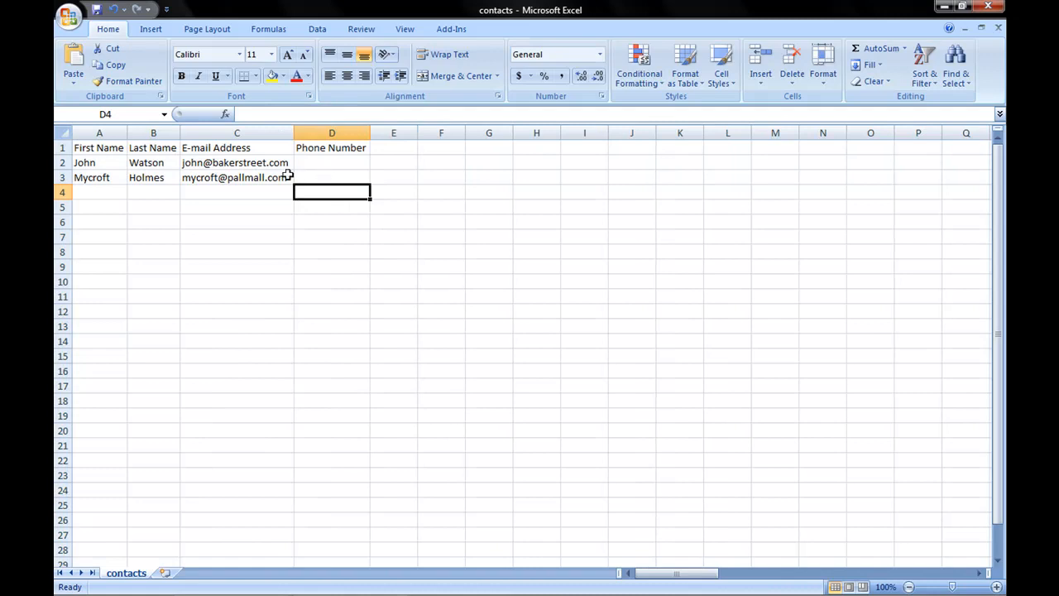